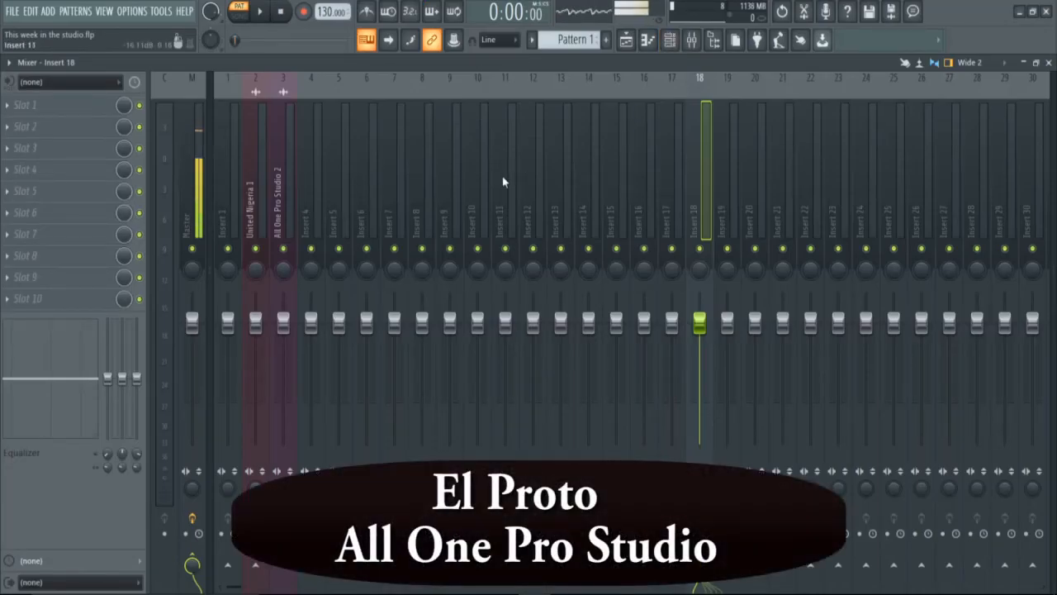
Step: Play the drum pattern and route the Snare channel to mixer insert 3
click(669, 40)
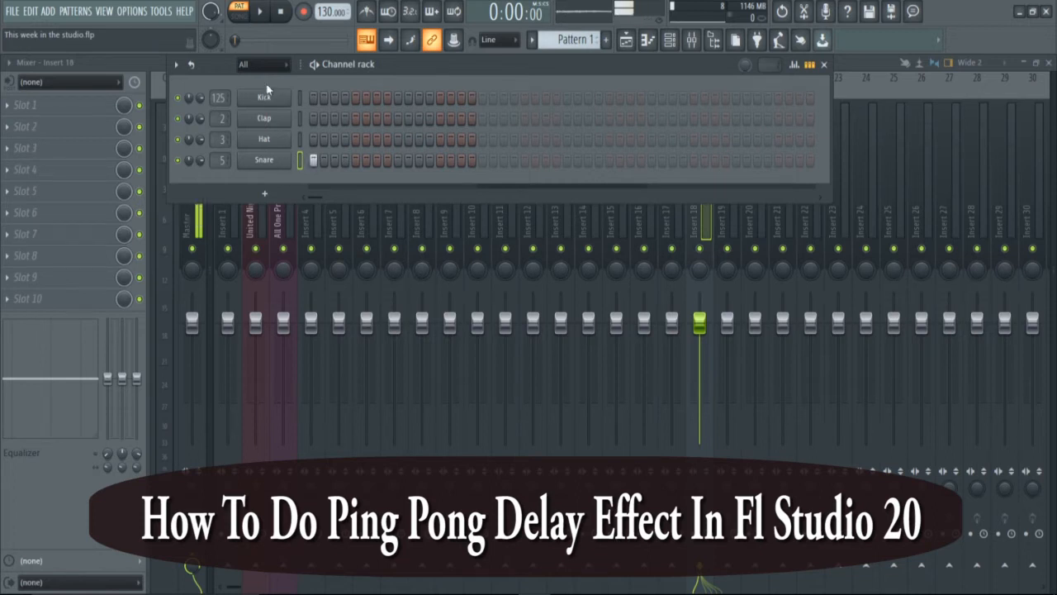
click(260, 12)
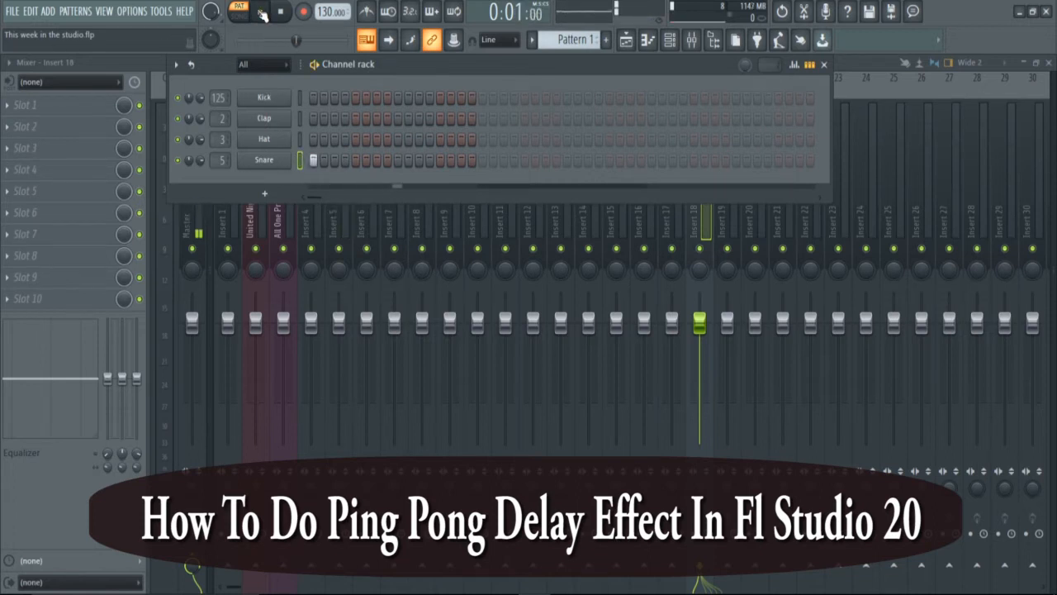
click(281, 11)
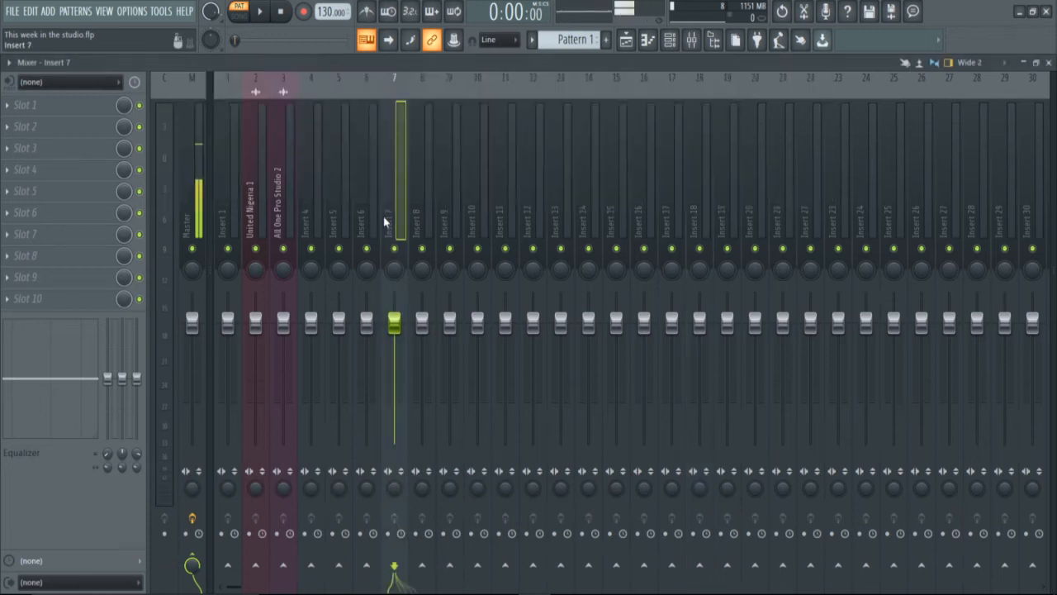
click(366, 165)
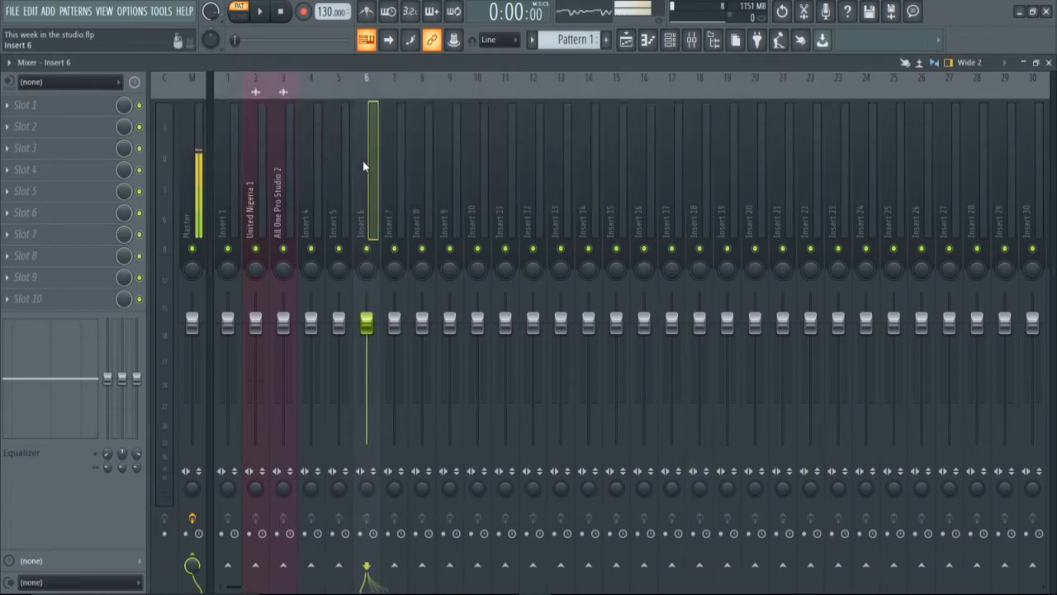
drag(198, 157, 198, 215)
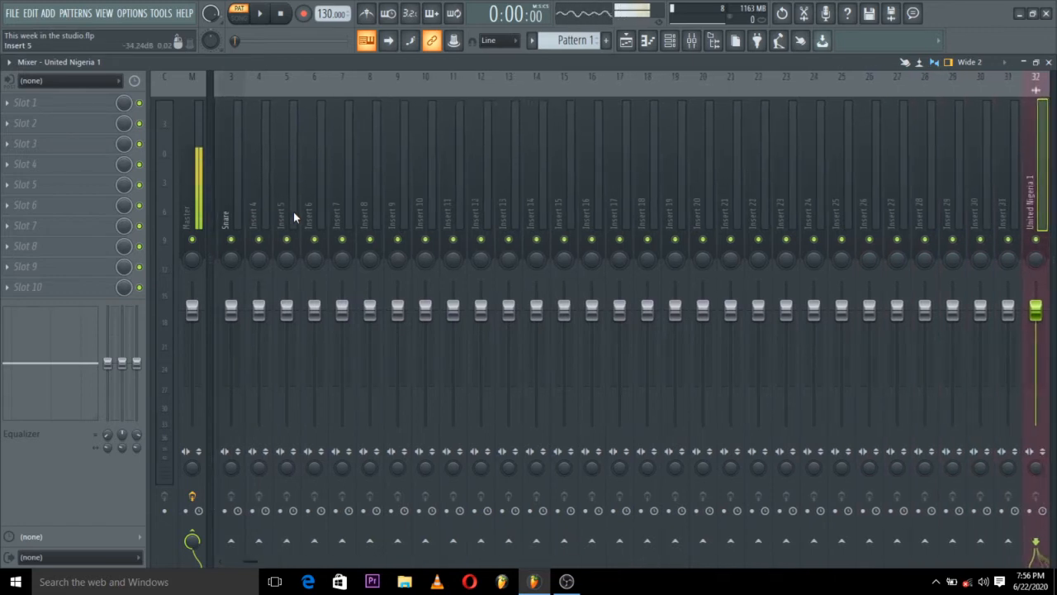
click(227, 207)
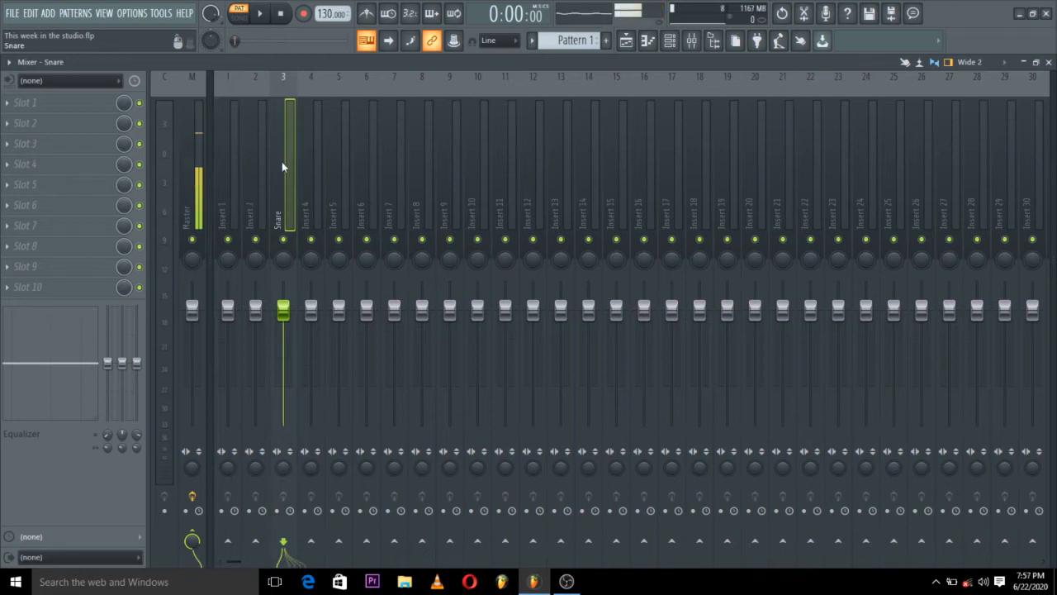
Step: Give mixer insert 3 (Snare) a blue colour through Rename, color and icon
right_click(282, 166)
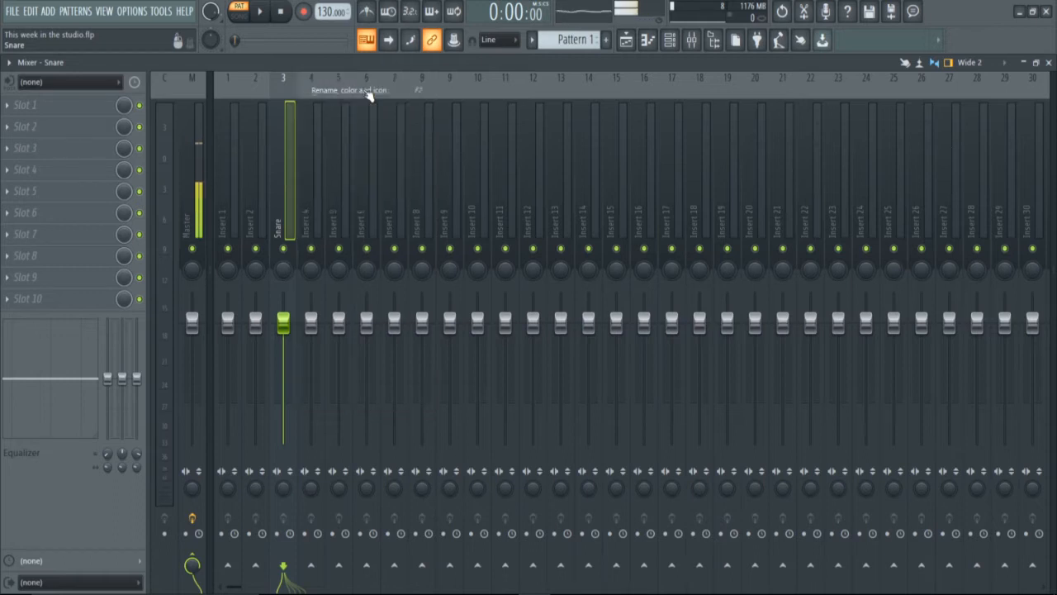
double_click(283, 223)
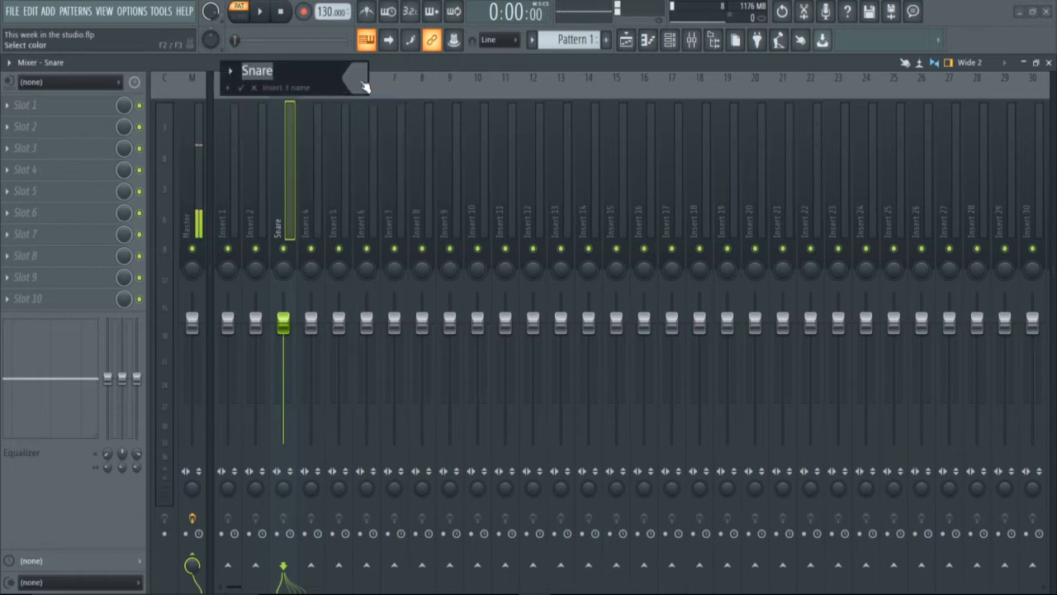
click(359, 79)
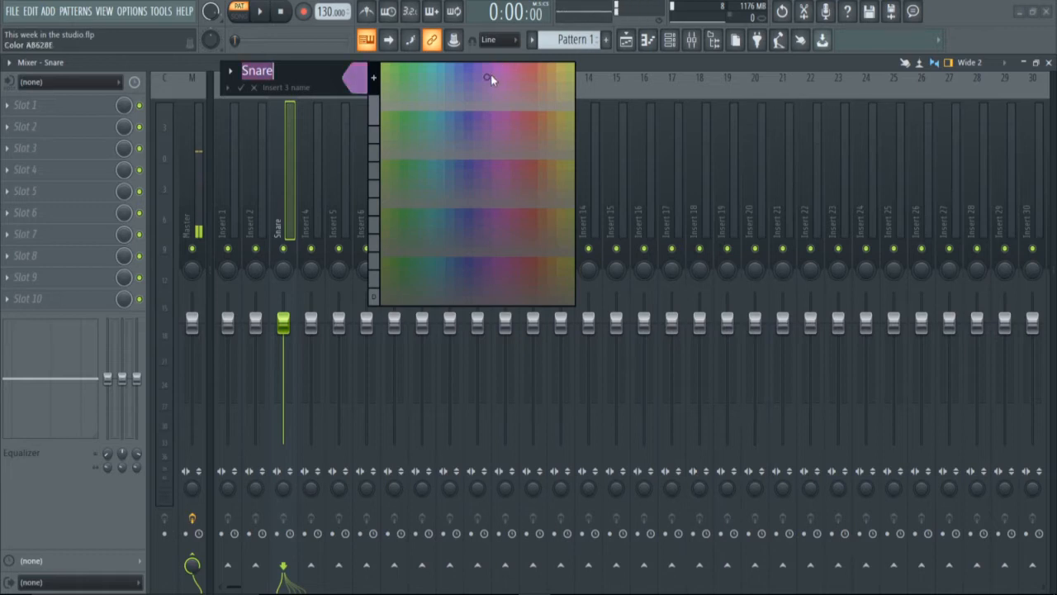
click(440, 87)
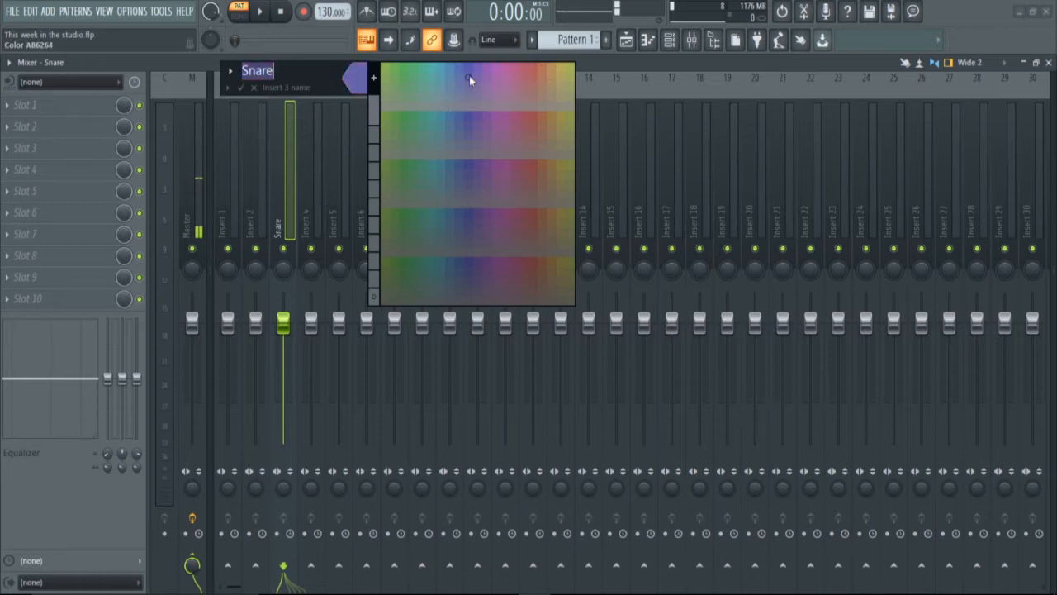
click(460, 74)
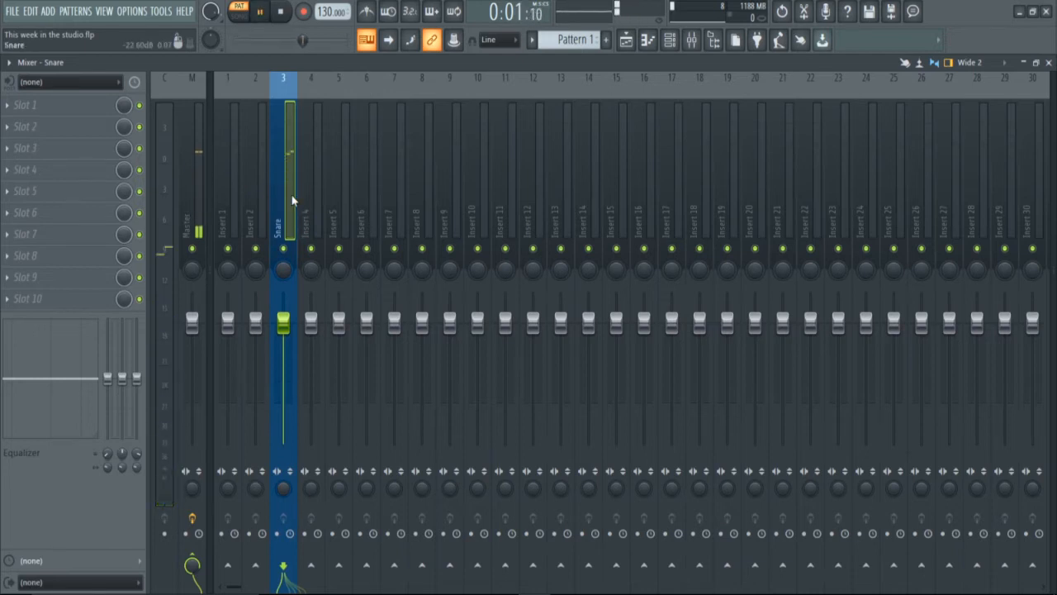
Step: Stop playback, load Fruity Delay 2 in slot 1 and Fruity Delay 3 in slot 2
click(281, 11)
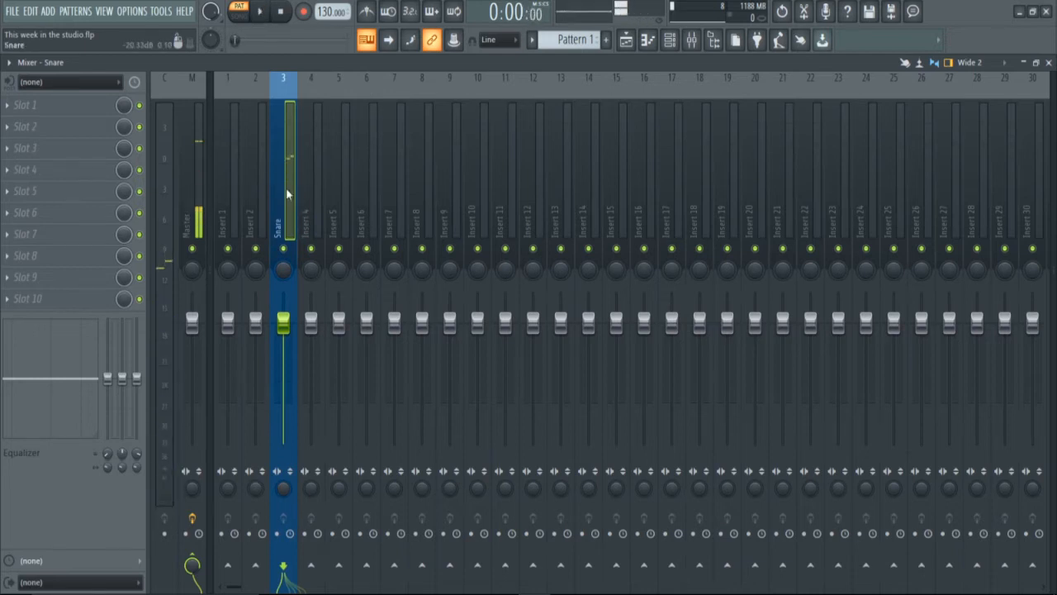
mouse_move(47, 111)
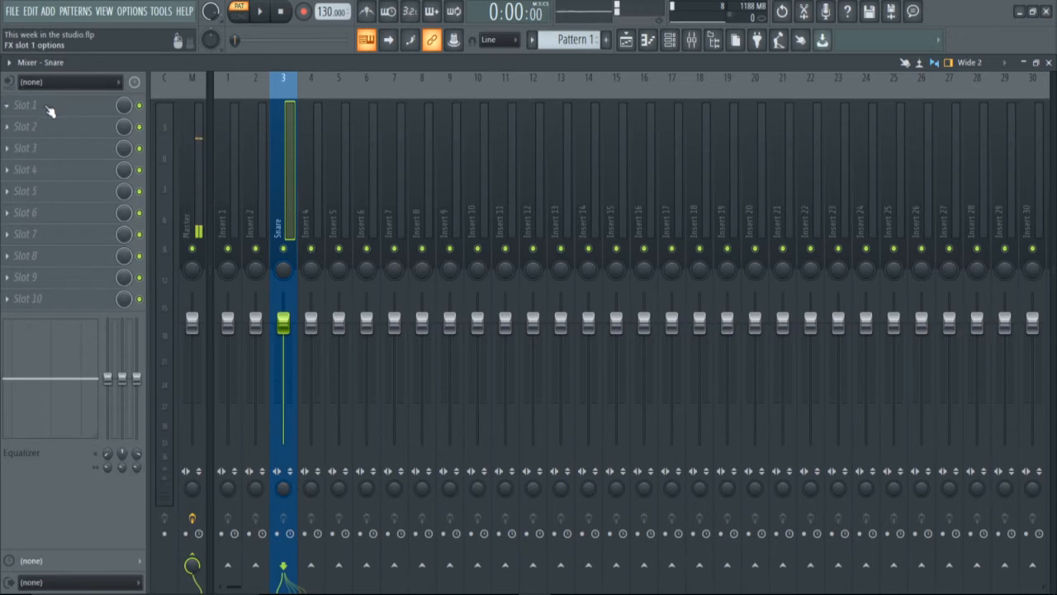
click(50, 105)
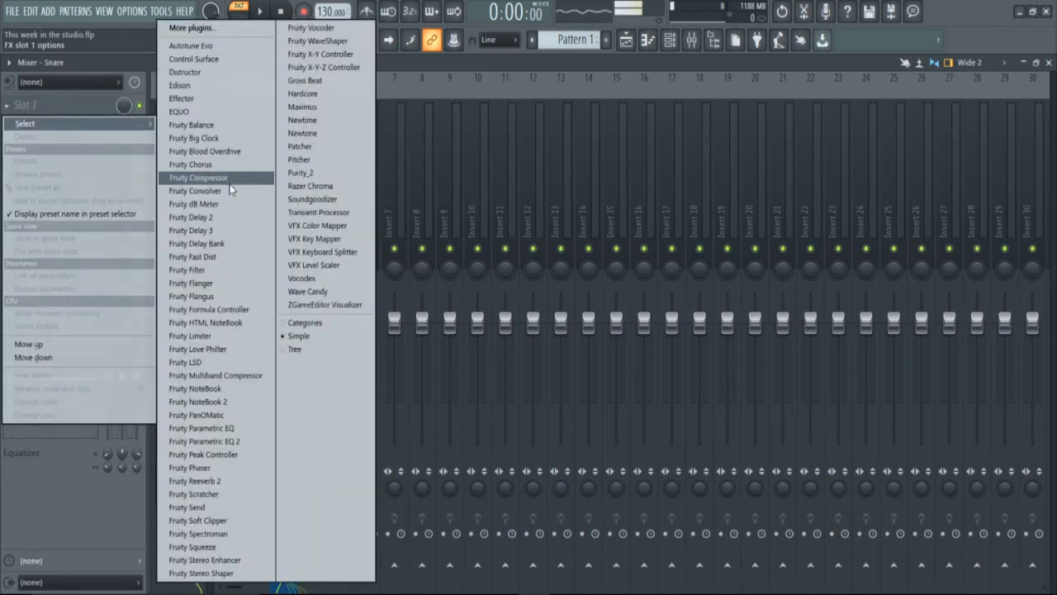
mouse_move(219, 309)
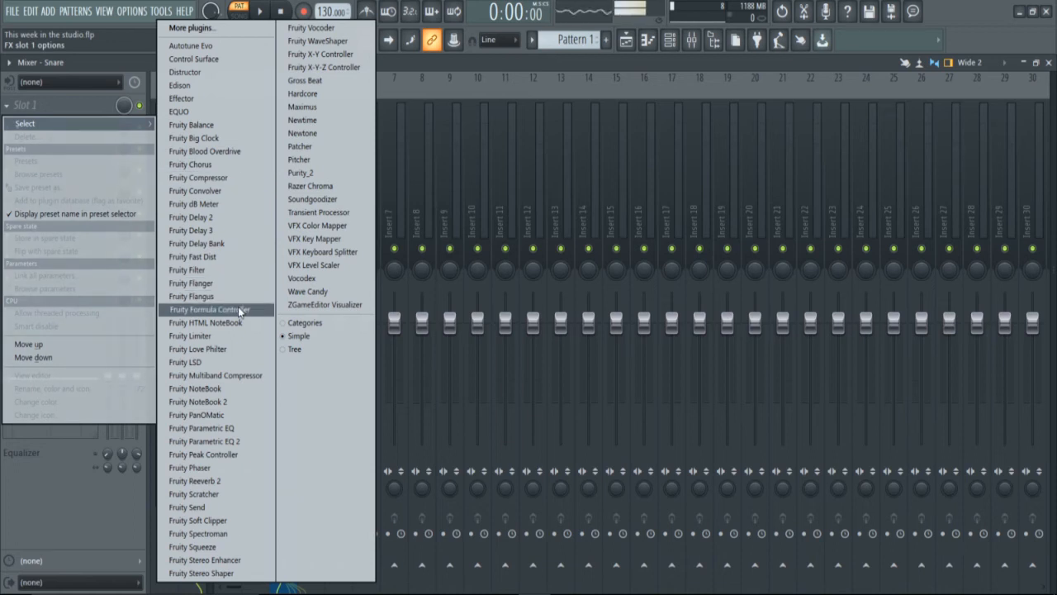
click(190, 229)
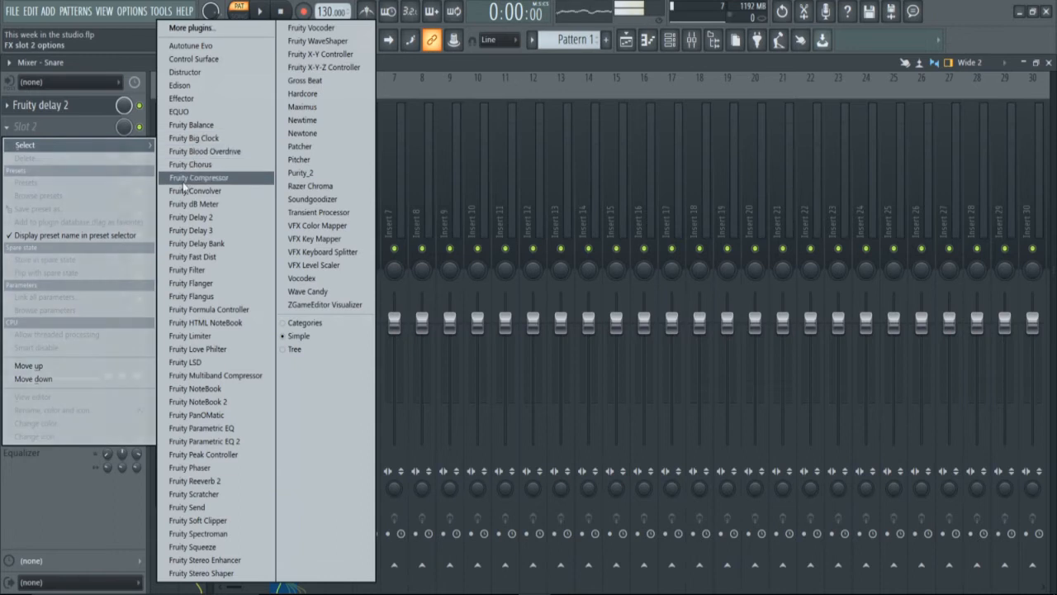
mouse_move(191, 230)
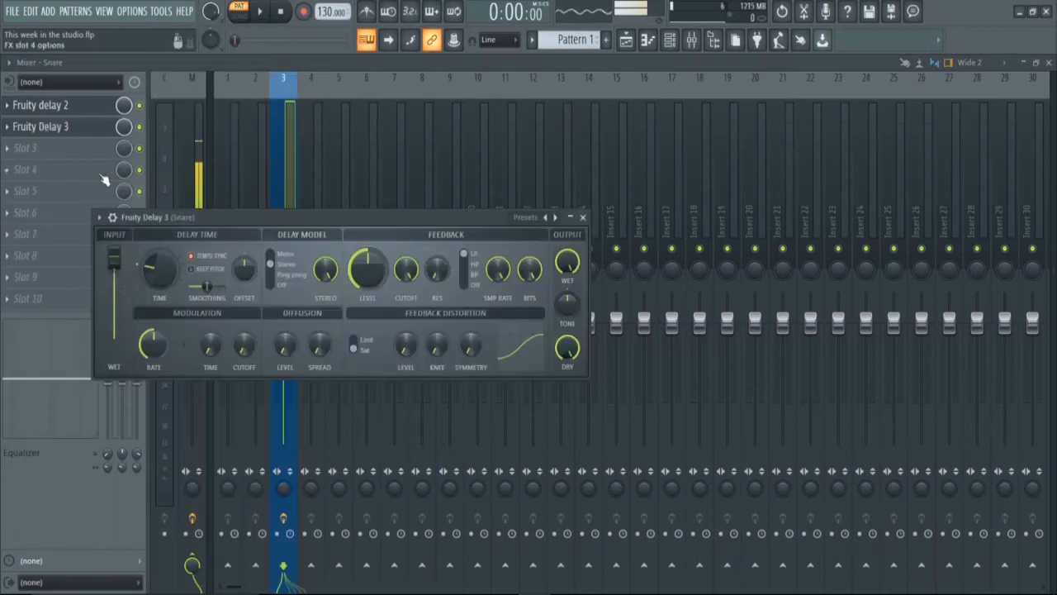
click(582, 216)
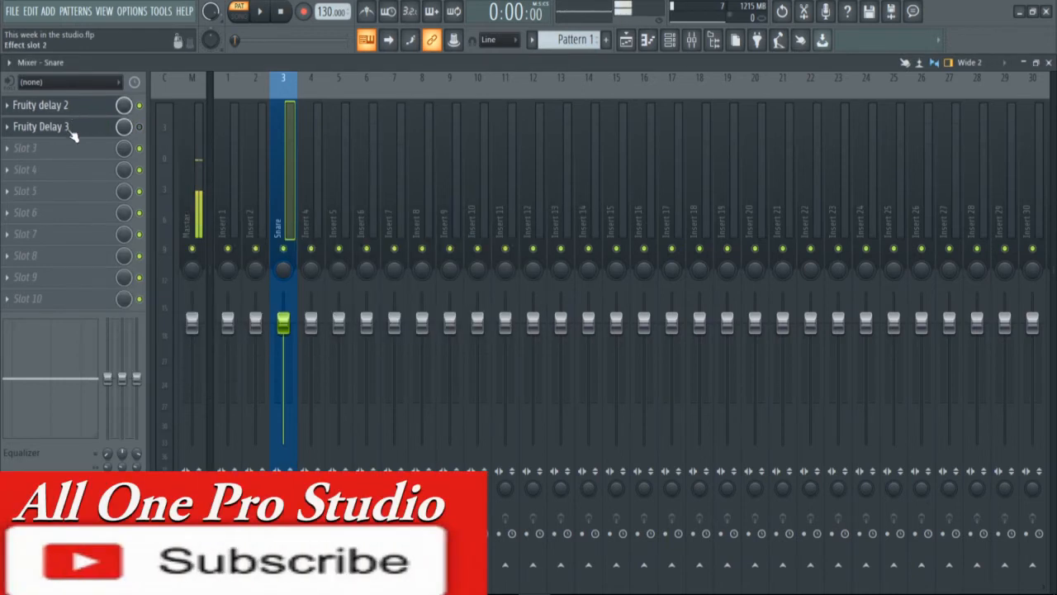
click(41, 105)
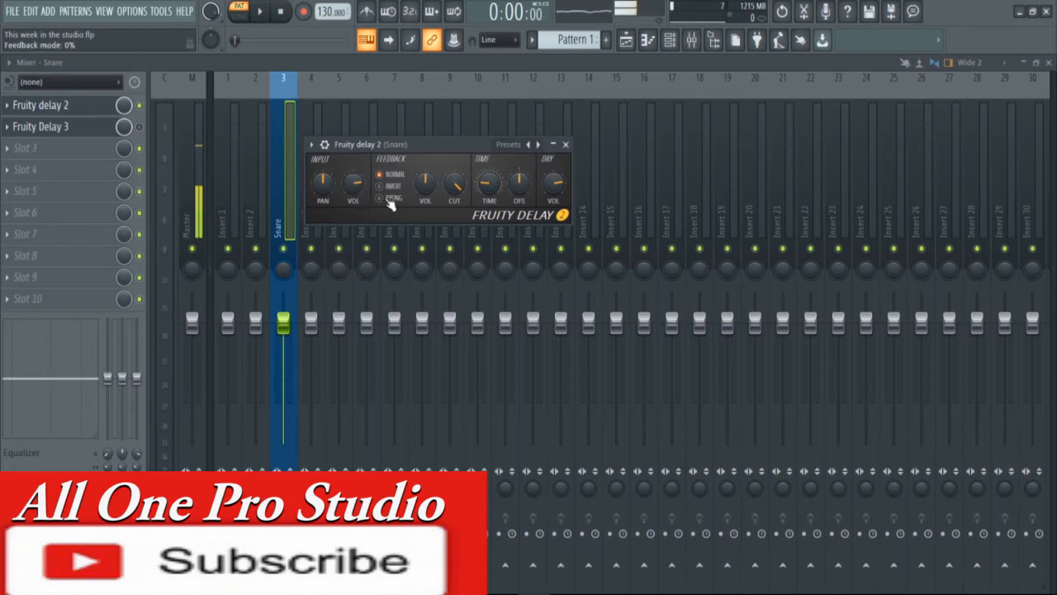
mouse_move(363, 201)
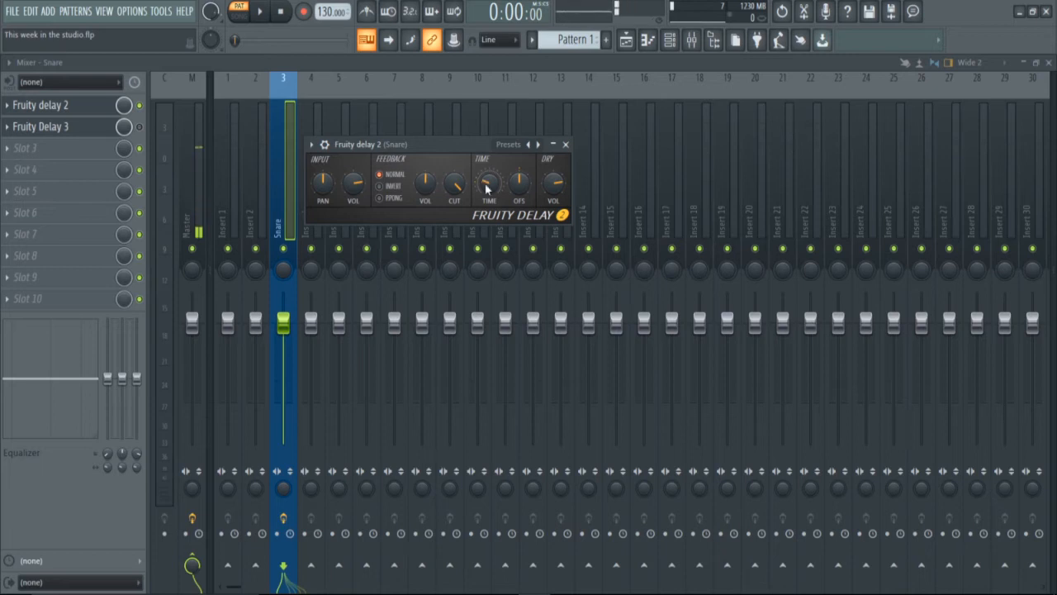
Step: Set Fruity Delay 2's feedback mode to PPONG and move its window up
click(259, 12)
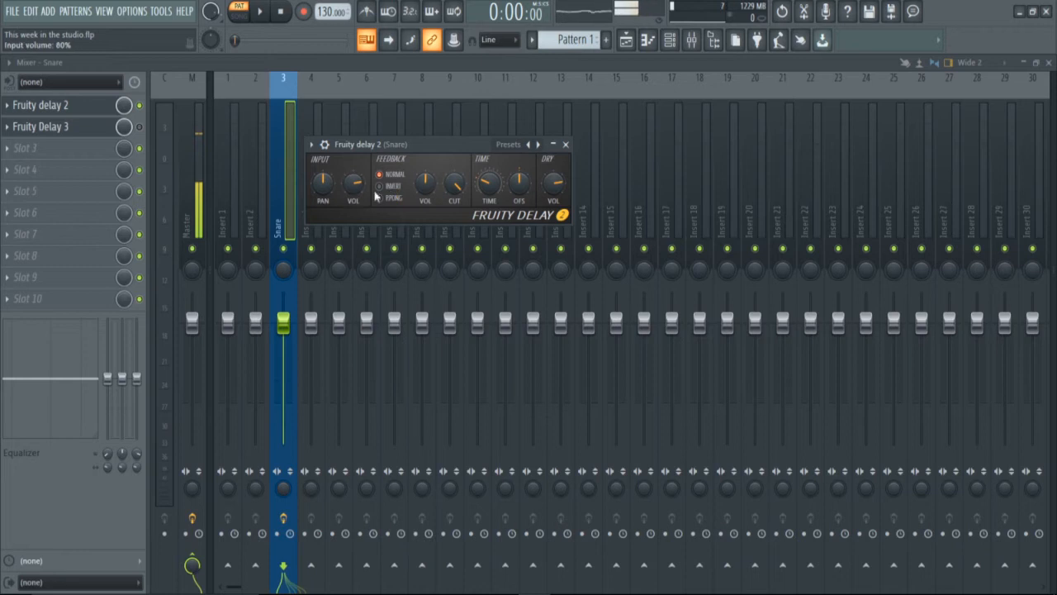
click(379, 186)
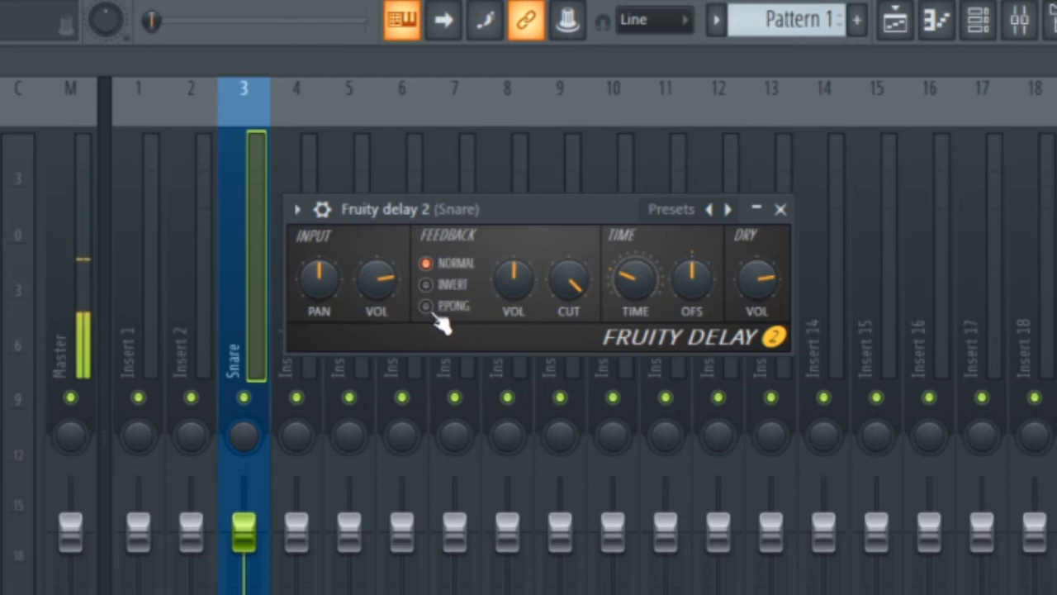
click(426, 307)
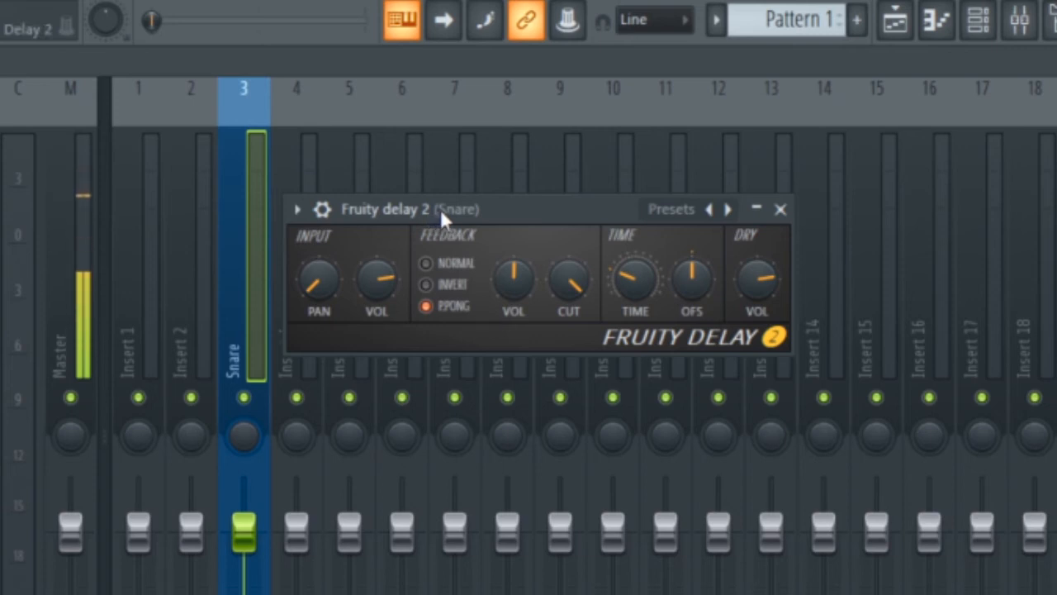
drag(446, 208, 343, 123)
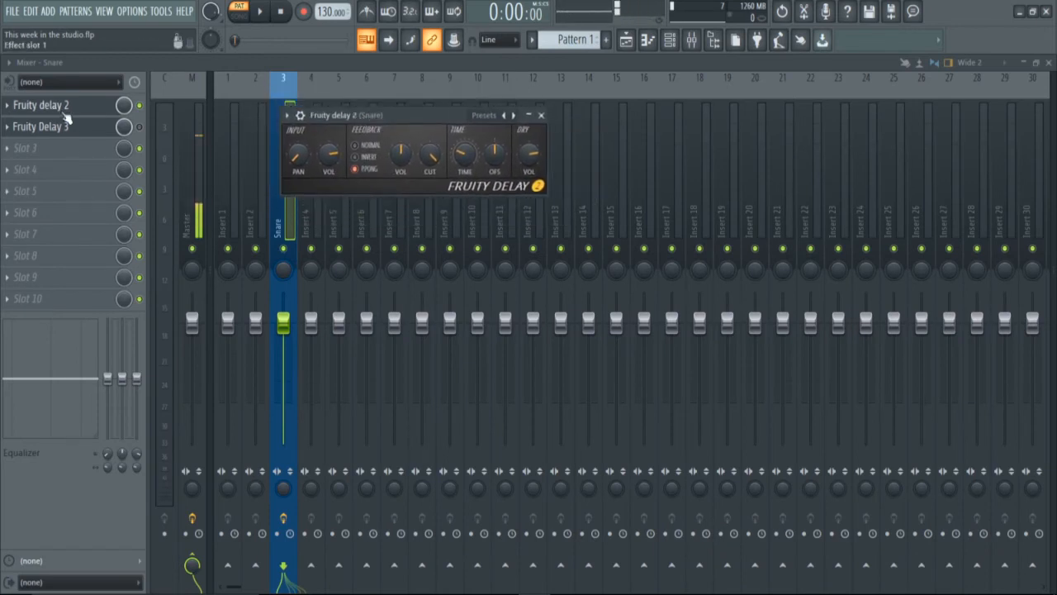
Step: Switch Fruity Delay 3 to the Ping pong delay model and pan it 100% right
click(41, 127)
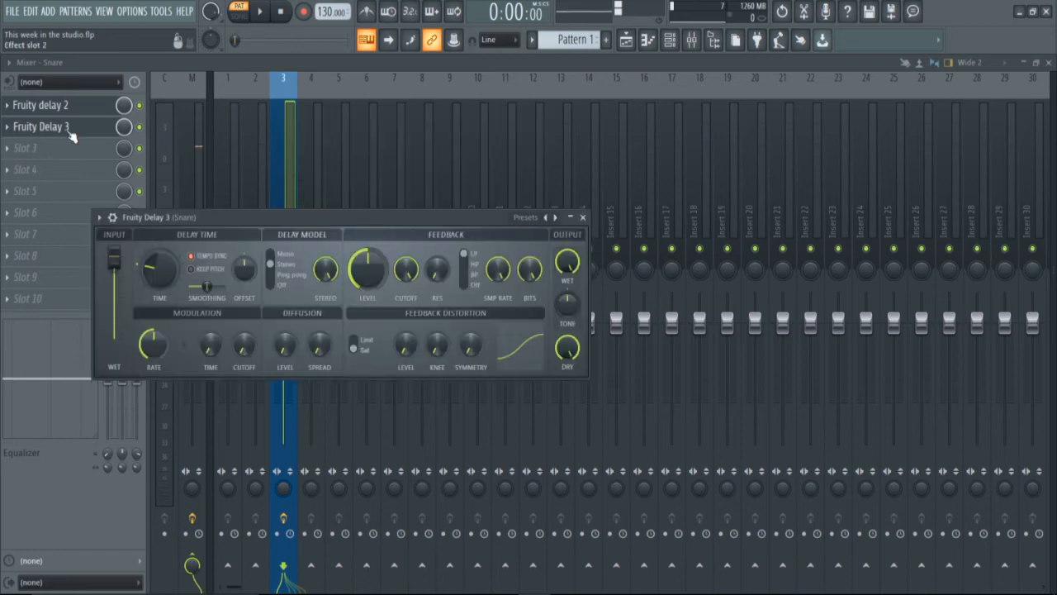
click(41, 126)
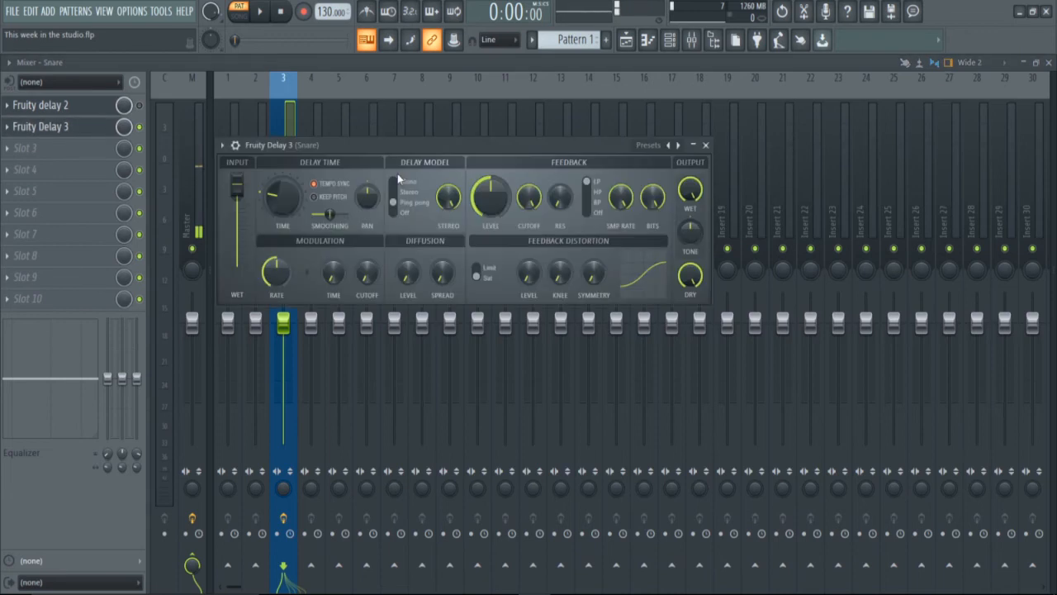
click(258, 11)
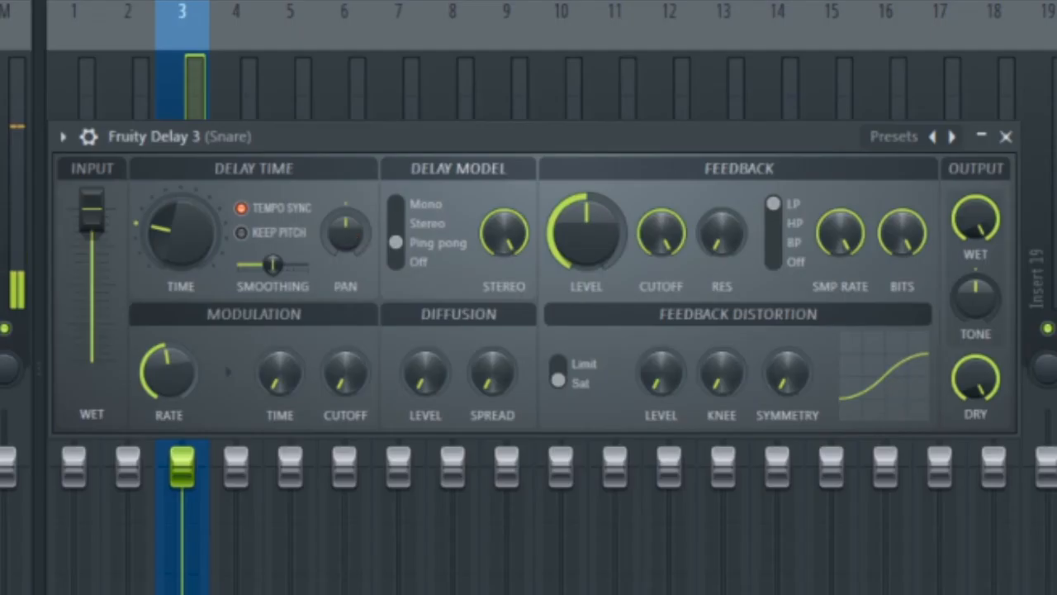
drag(345, 235, 345, 215)
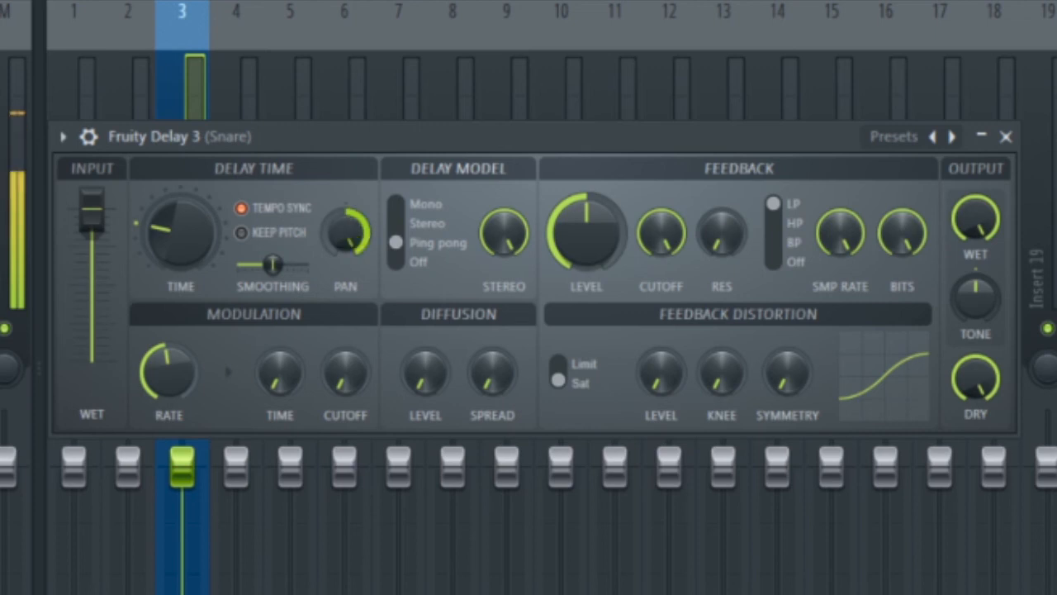
mouse_move(347, 235)
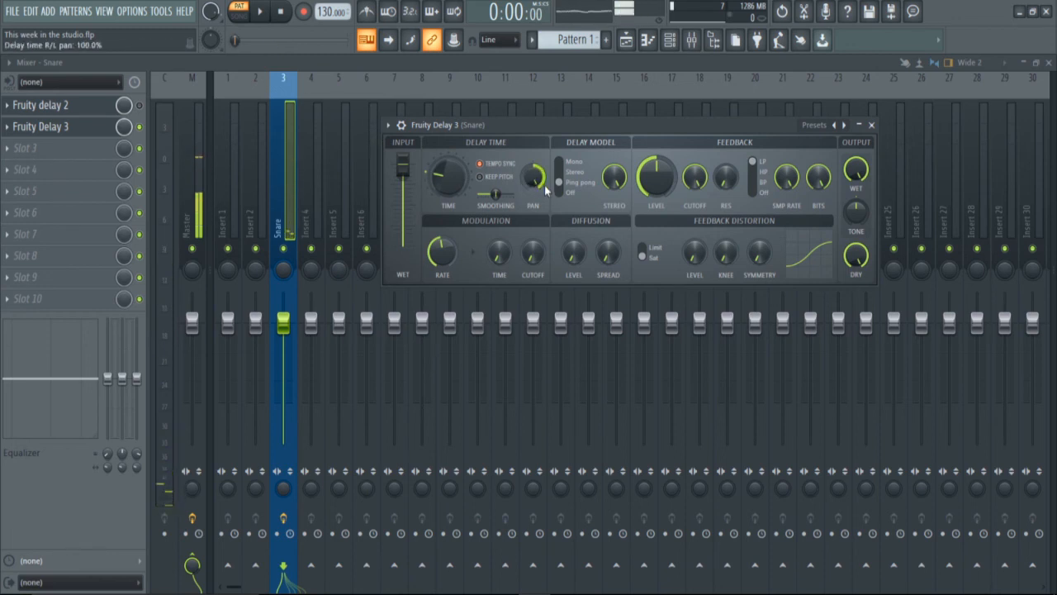
Step: Start and stop snare playback several times to hear both ping-pong delays
click(260, 11)
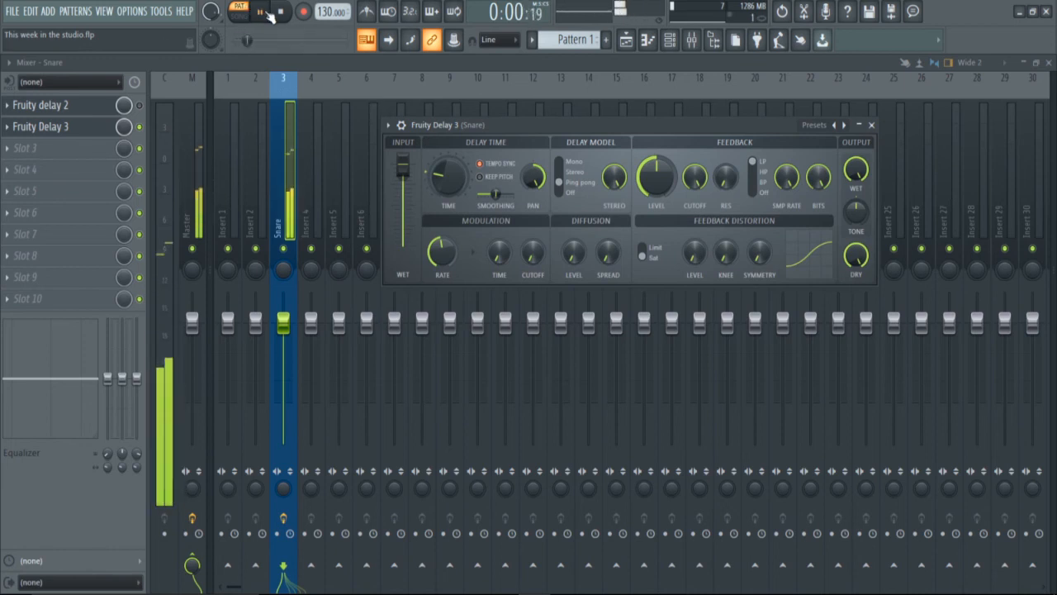
click(280, 12)
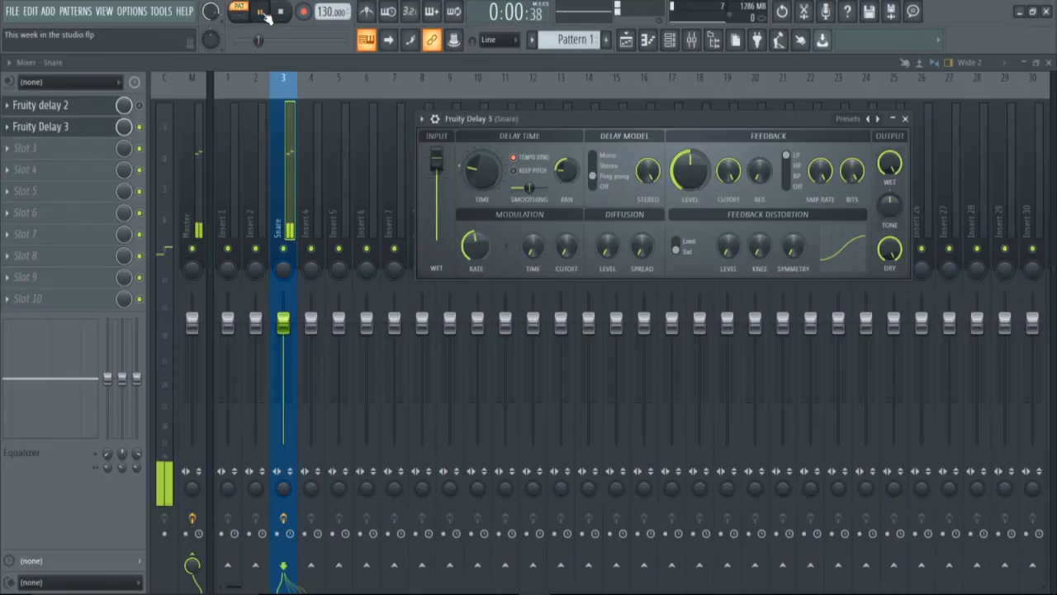
click(260, 11)
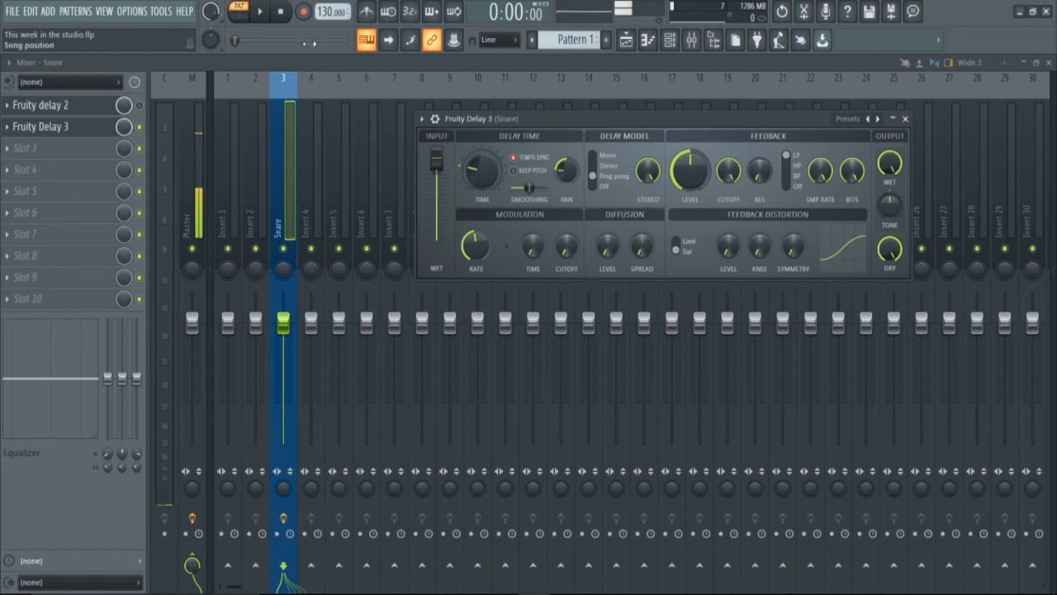
click(259, 12)
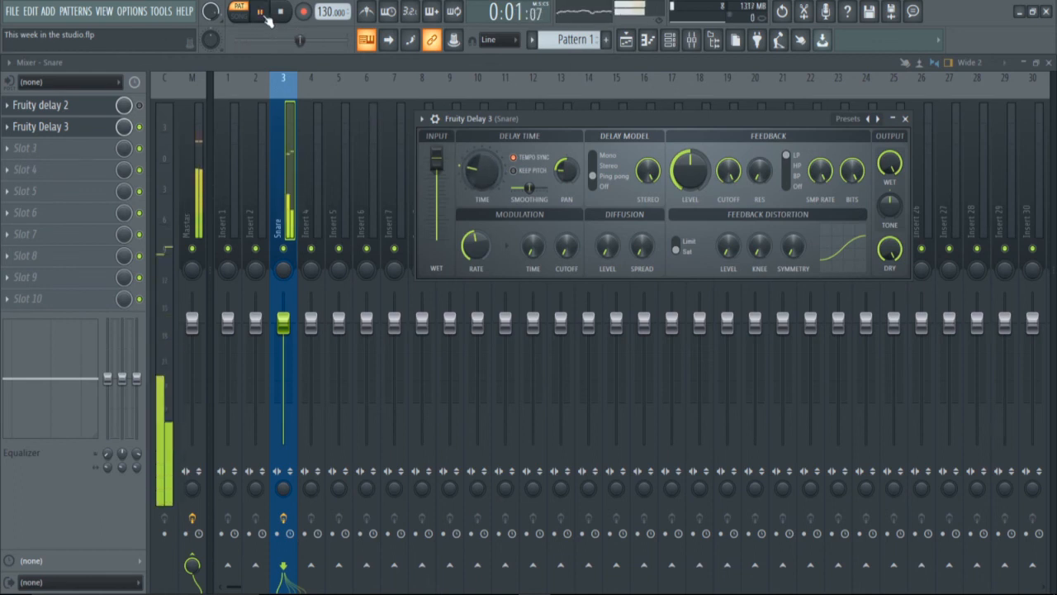
click(280, 11)
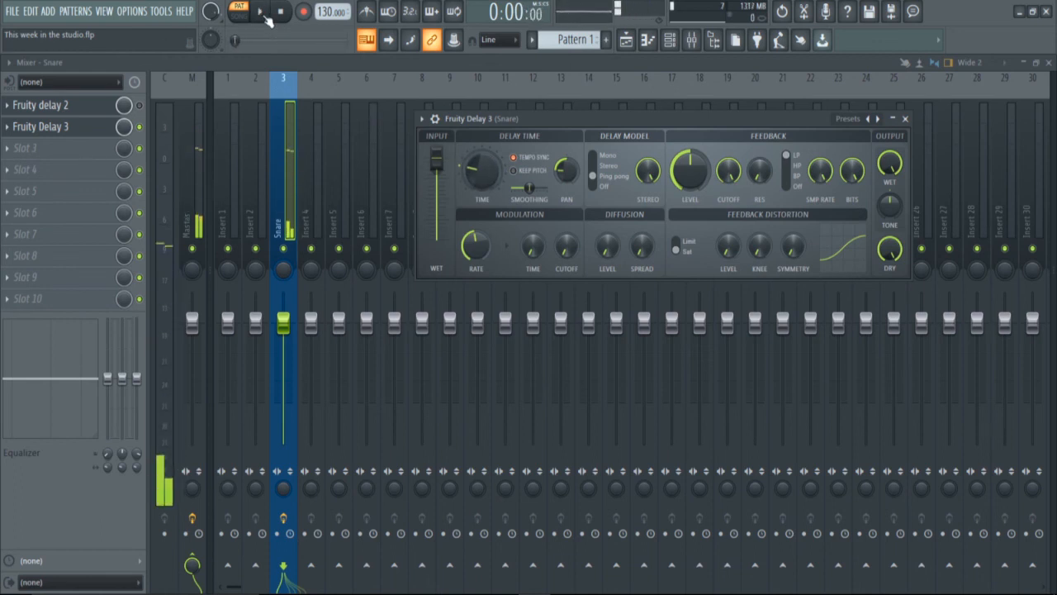
click(280, 11)
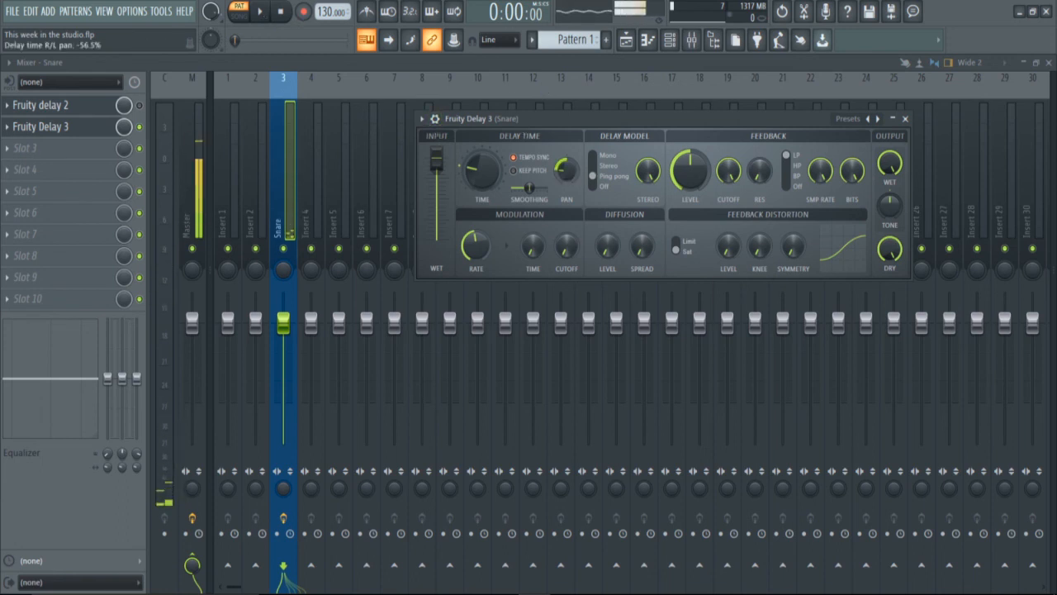
Step: Nudge Fruity Delay 3's pan, replay the pattern, and reposition the plugin window
drag(565, 166, 566, 178)
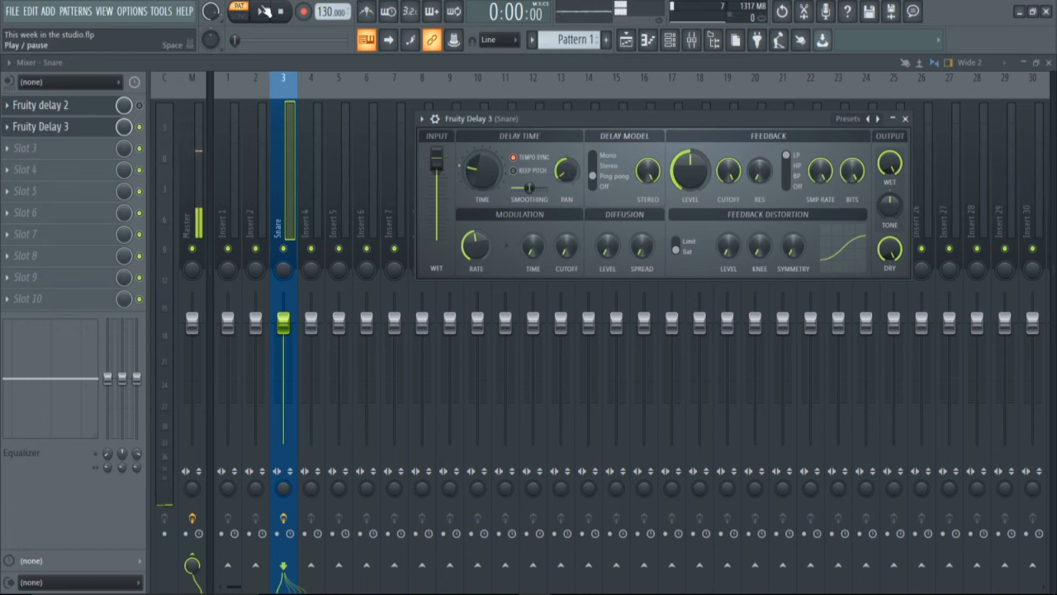
click(262, 12)
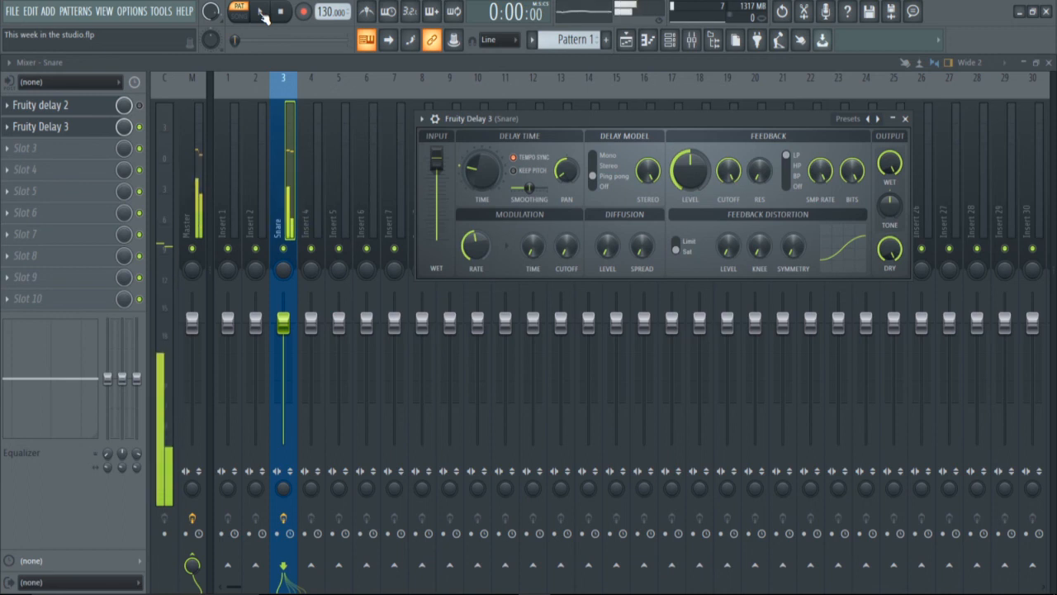
drag(653, 118, 576, 136)
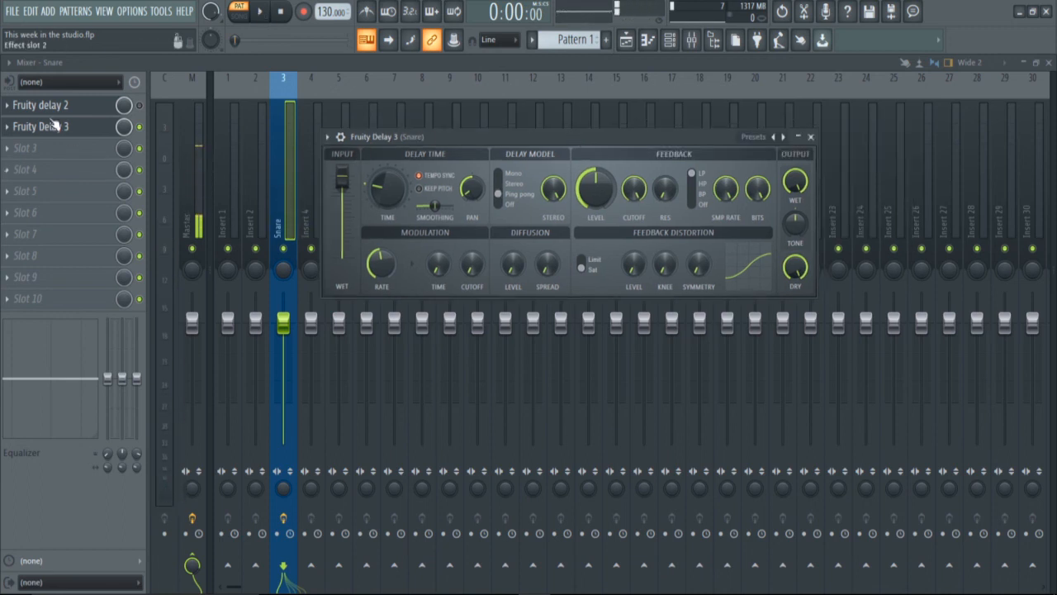
click(40, 105)
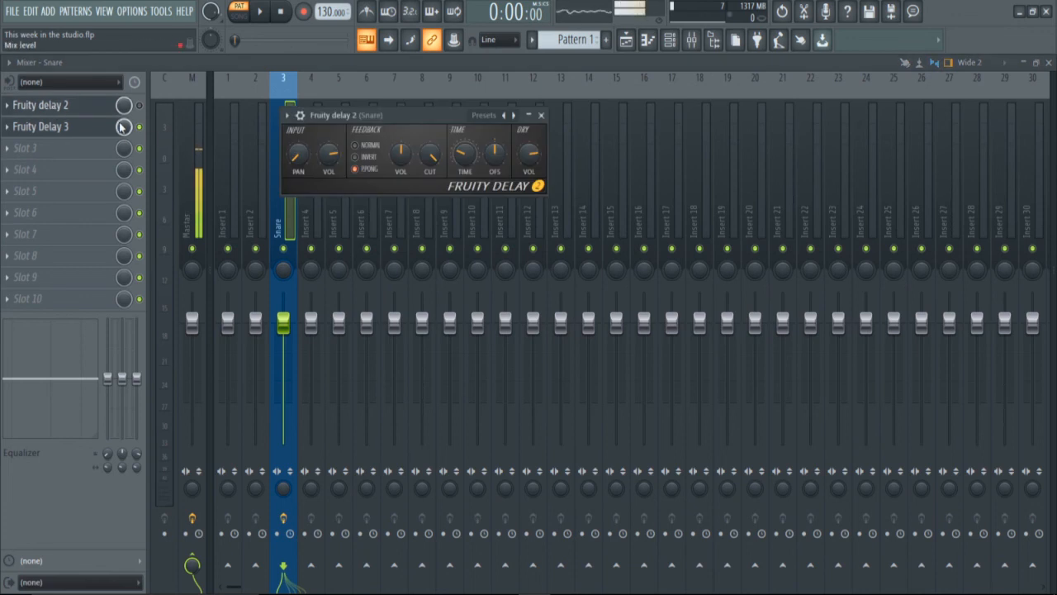
click(541, 115)
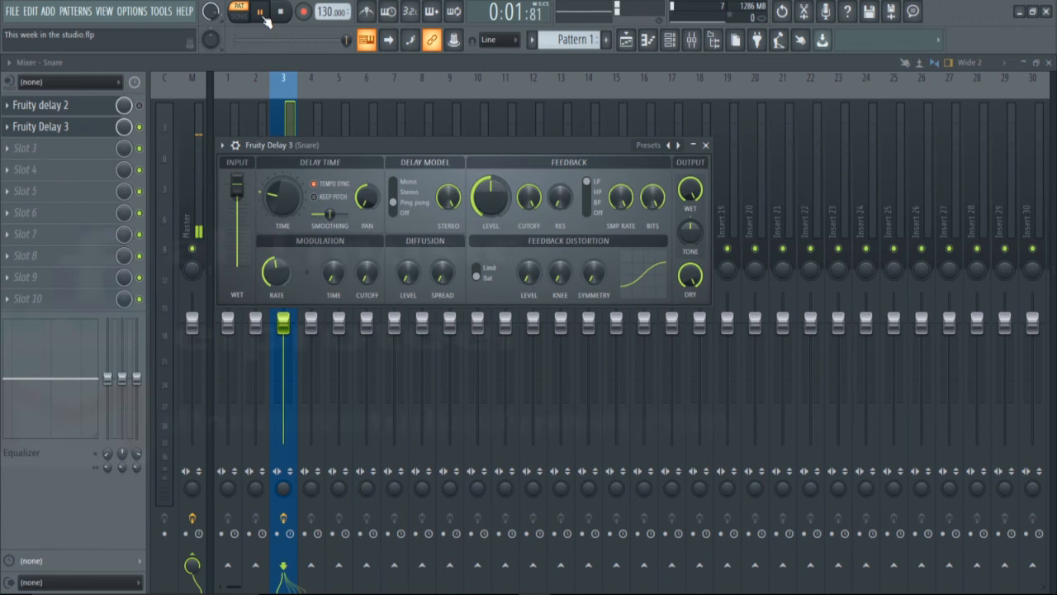
click(280, 11)
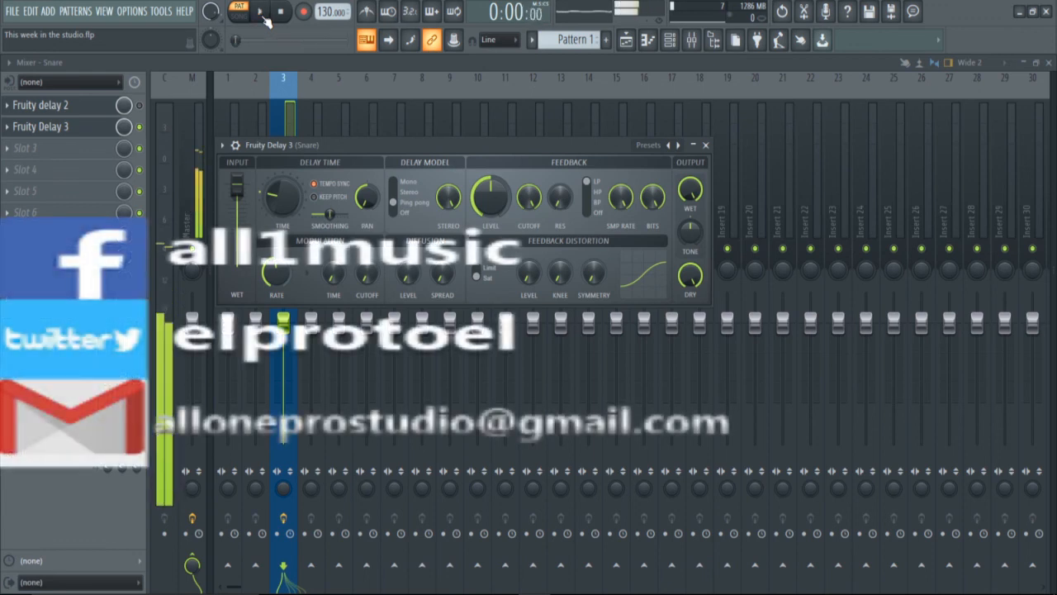